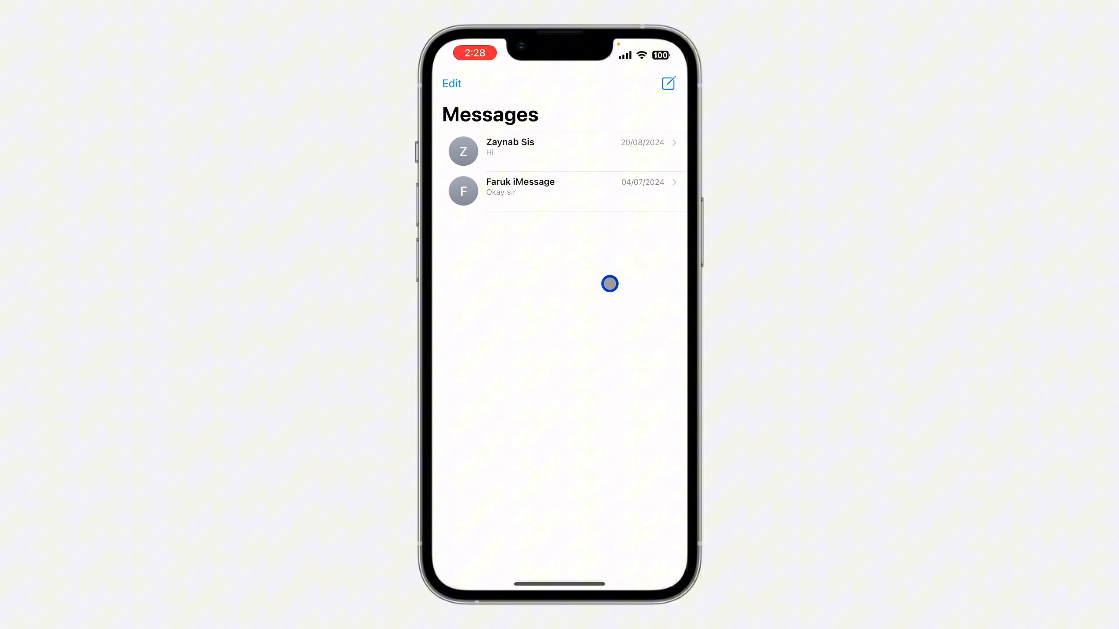
{"action": "mouse_move", "coordinate": [637, 156]}
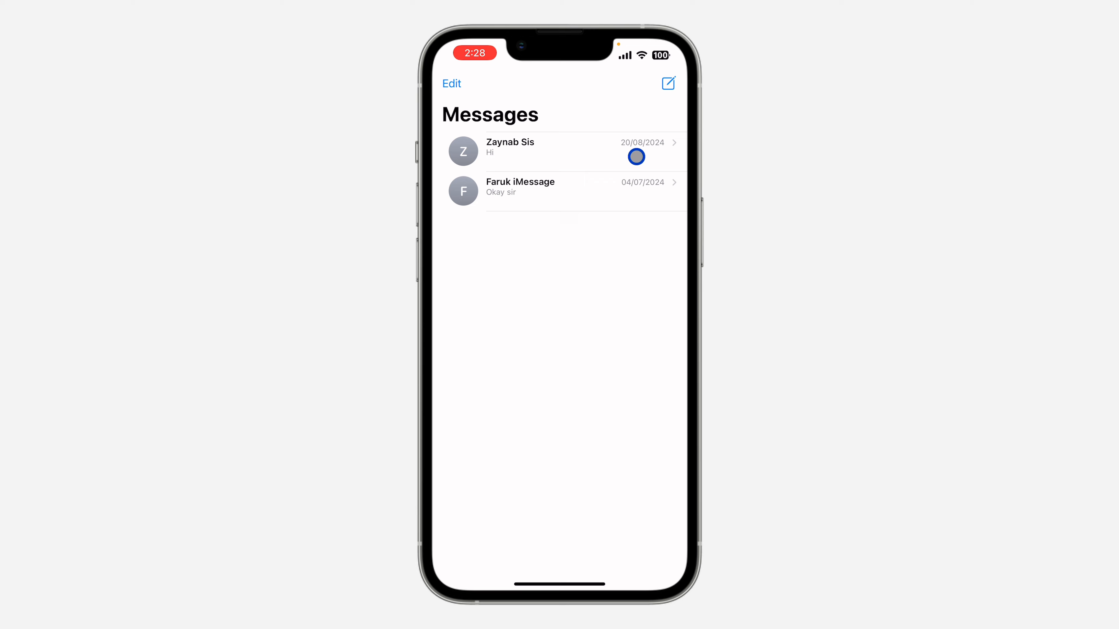
Hide alerts for the Zaynab Sis conversation so it shows the muted-bell icon.
{"action": "left_click_drag", "start_coordinate": [635, 151], "coordinate": [499, 150]}
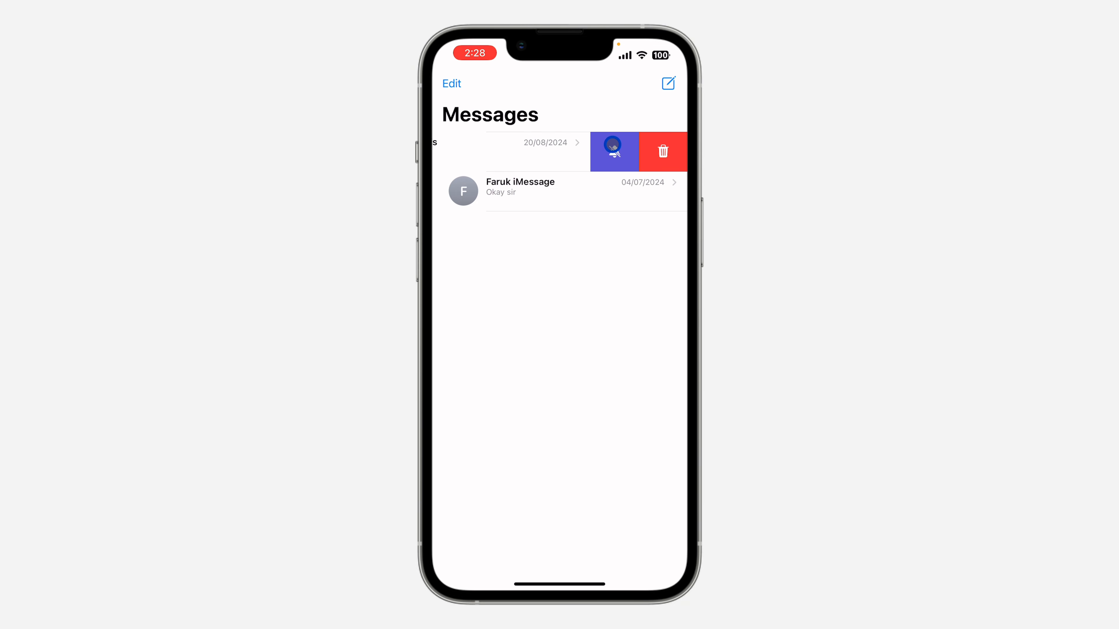
{"action": "left_click", "coordinate": [614, 152]}
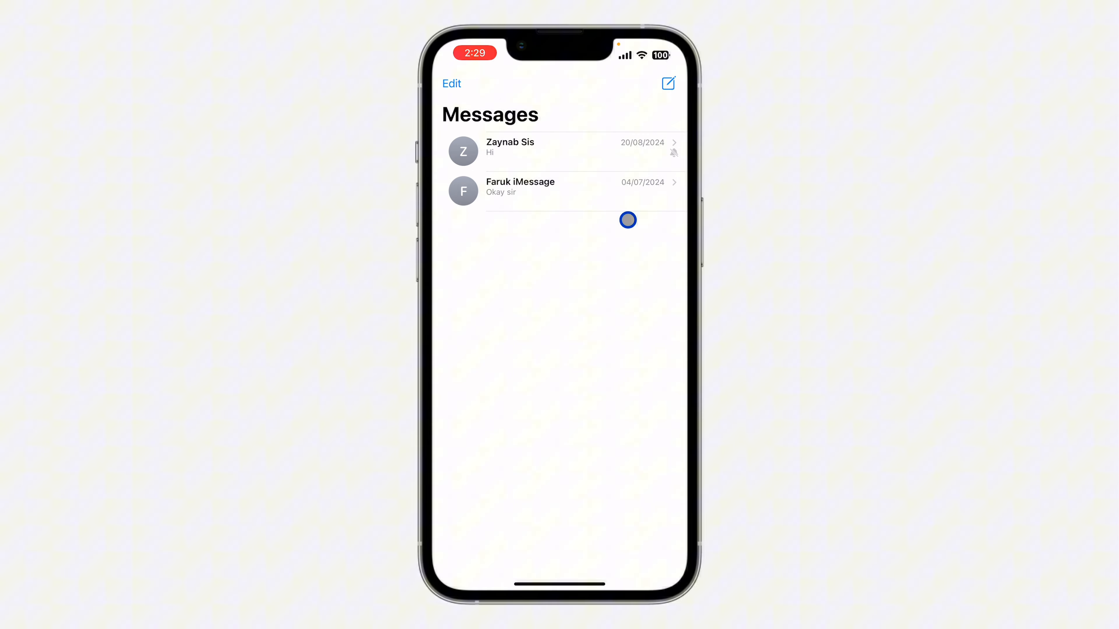
{"action": "mouse_move", "coordinate": [639, 240]}
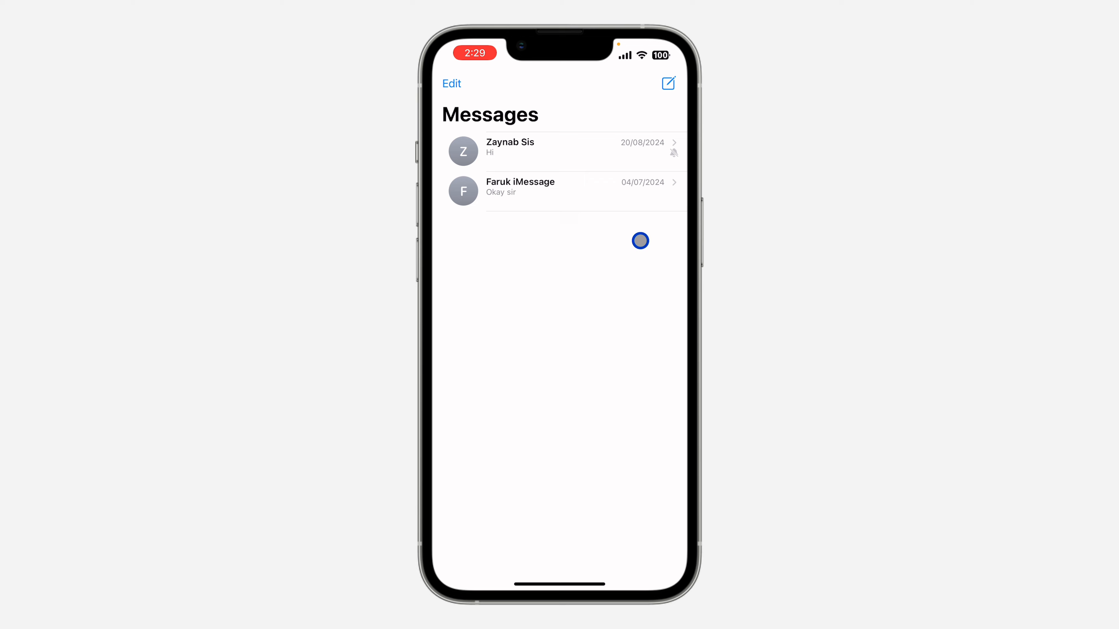